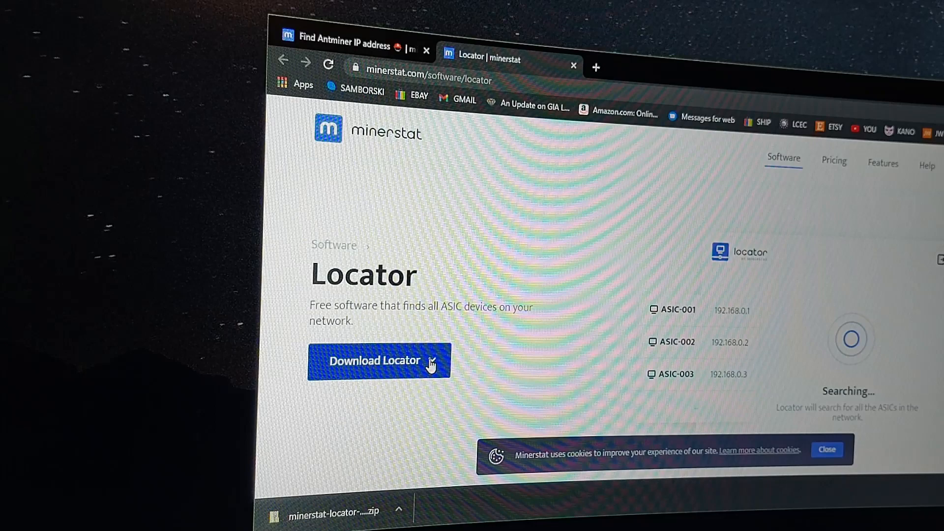
Reveal the Locator download options for Windows, Linux, Mac and Raspberry Pi
left_click(378, 360)
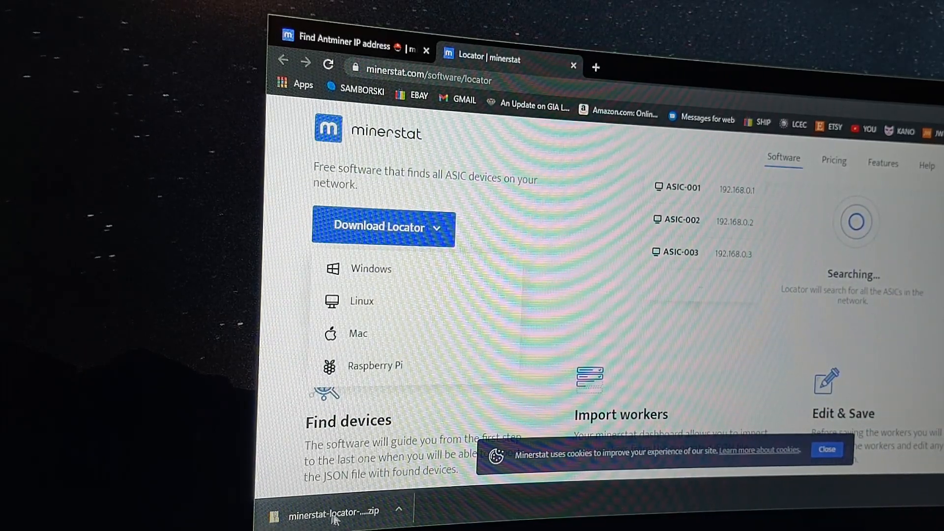
mouse_move(615, 134)
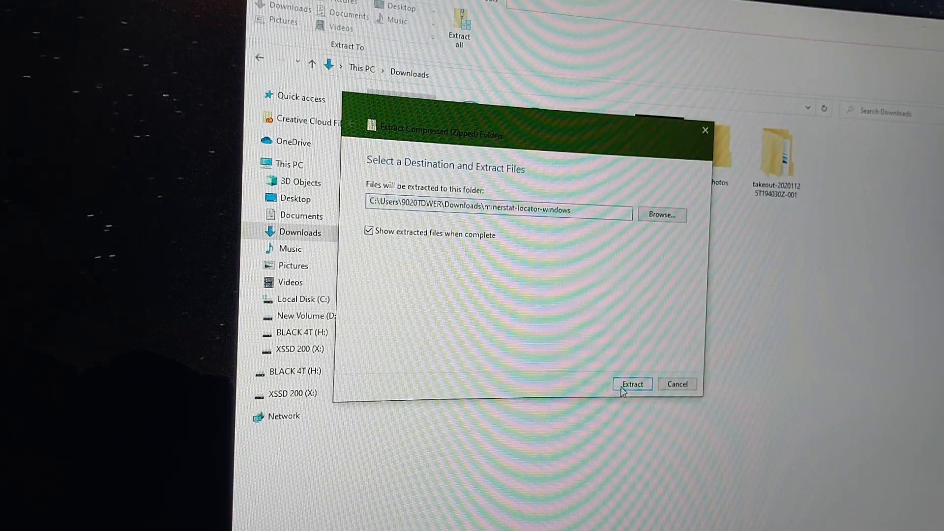
Extract the zip into Downloads and select the new minerstat-locator-windows folder
left_click(632, 384)
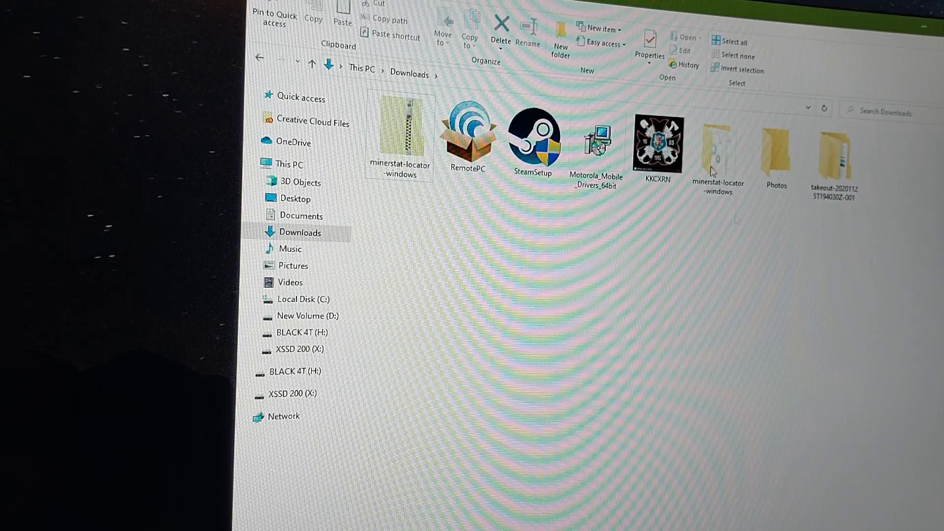
left_click(717, 152)
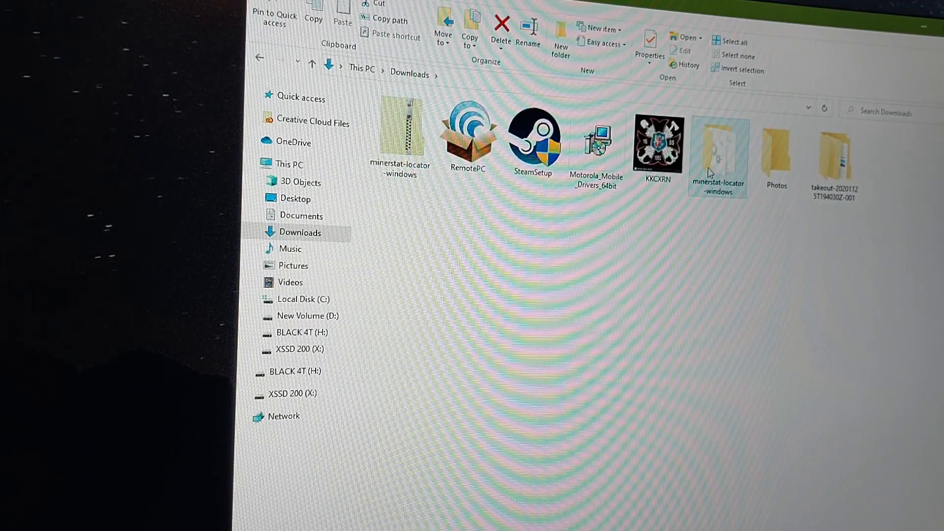
Enter the minerstat-locator-windows folder and browse its file list
double_click(718, 148)
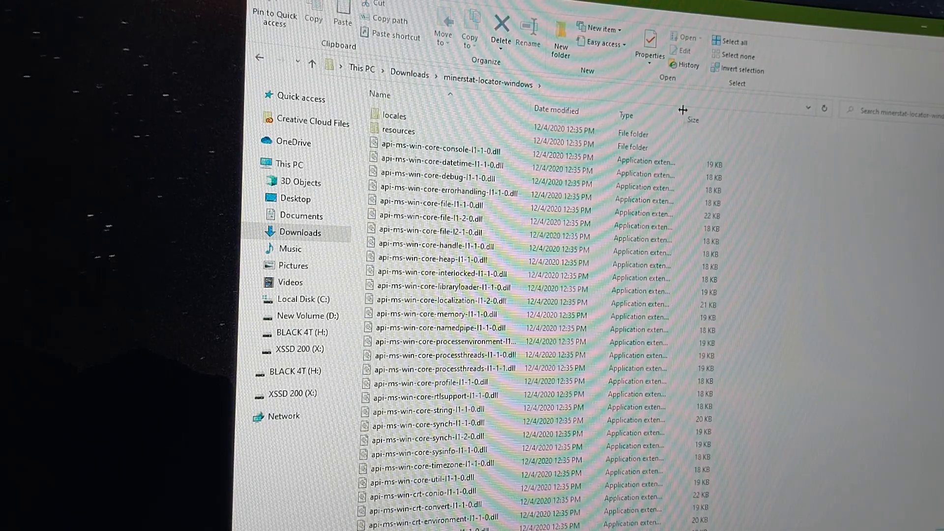
scroll("down", 3)
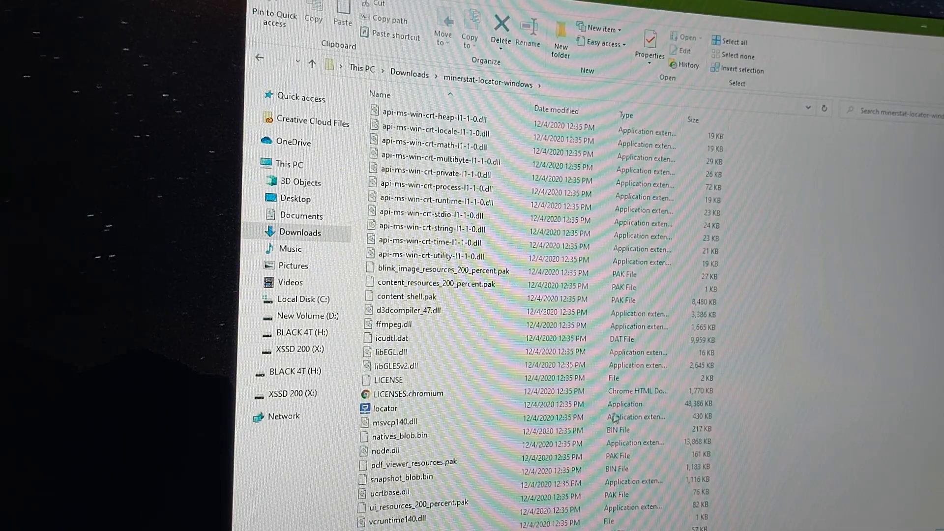
mouse_move(384, 409)
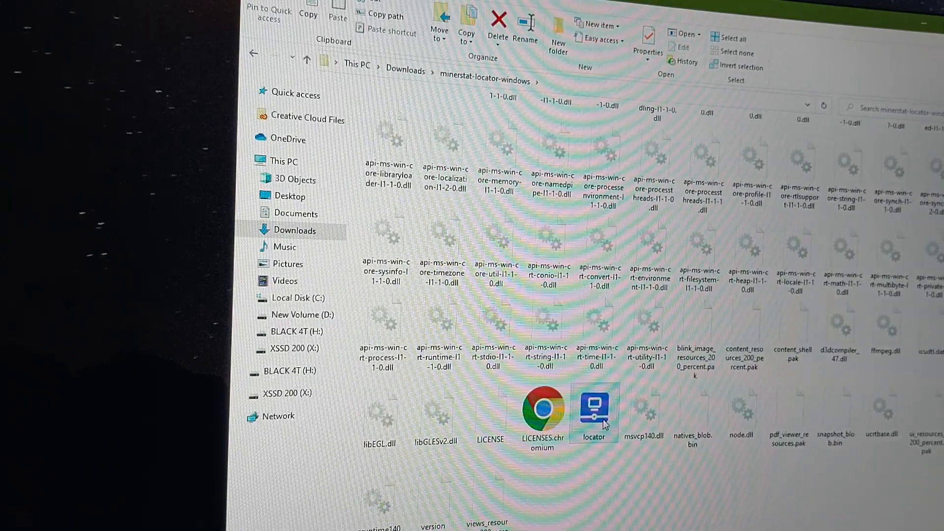
mouse_move(602, 421)
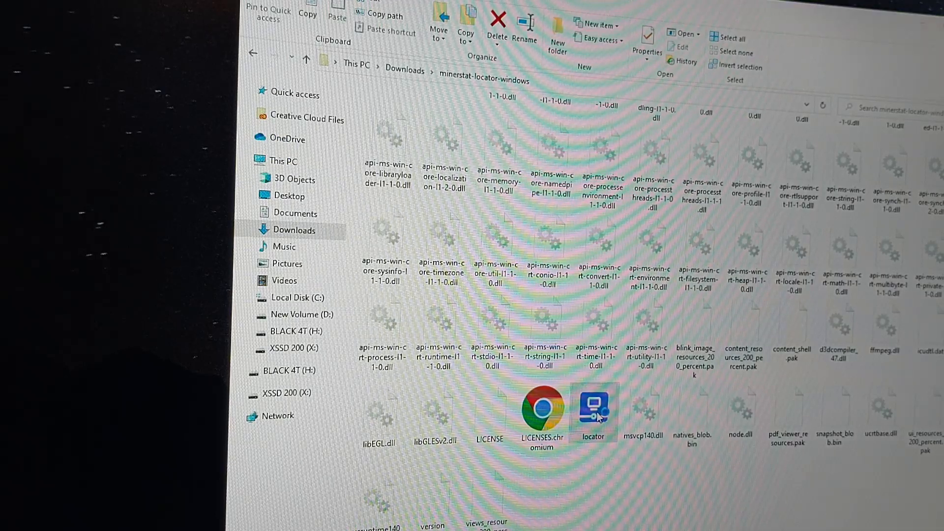
Launch locator.exe, start the walkthrough and submit network address 192.168.0 for scanning
double_click(593, 410)
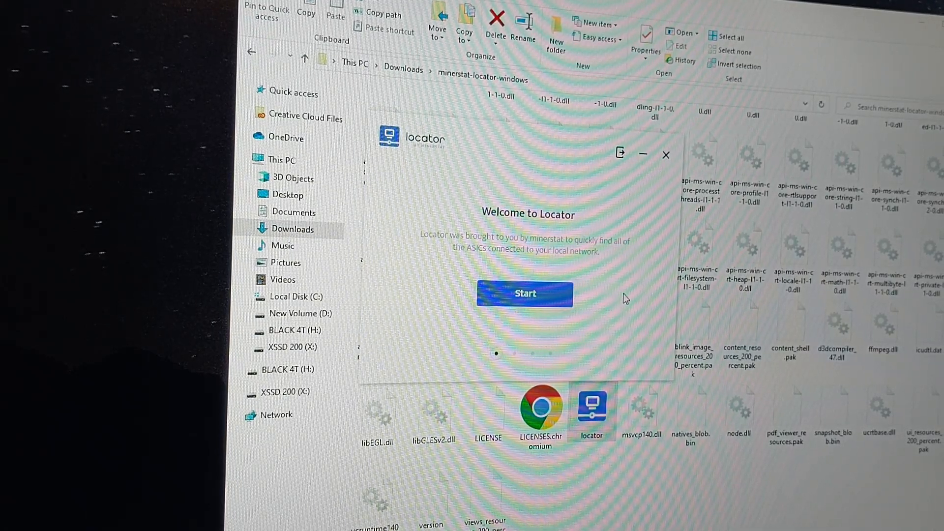
left_click(526, 295)
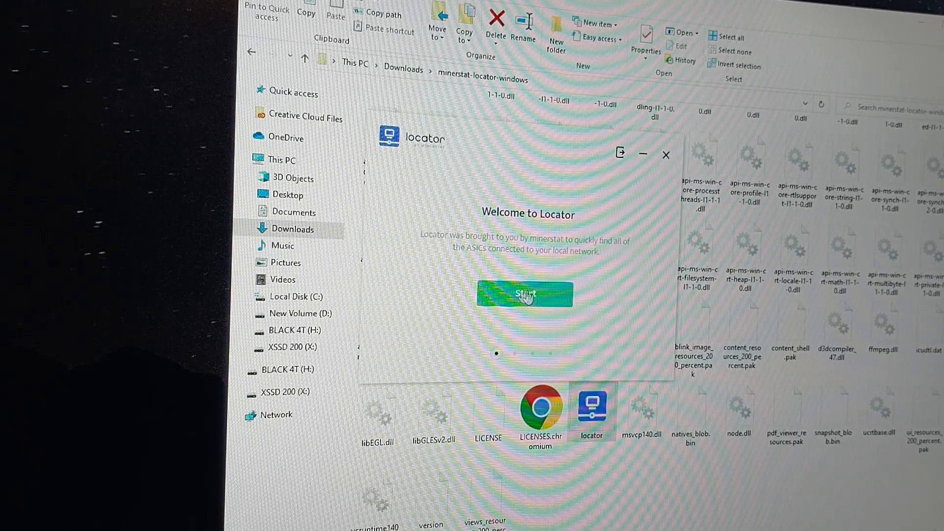
left_click(527, 294)
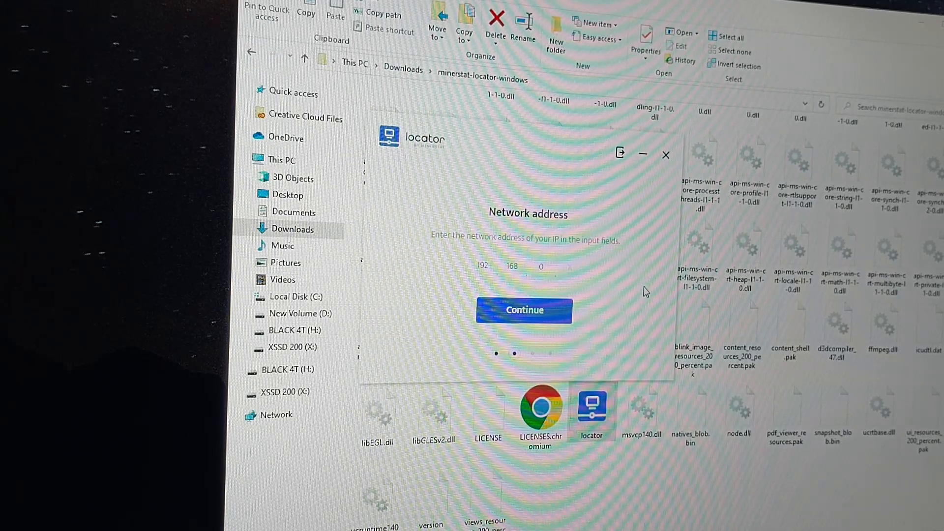
left_click(525, 310)
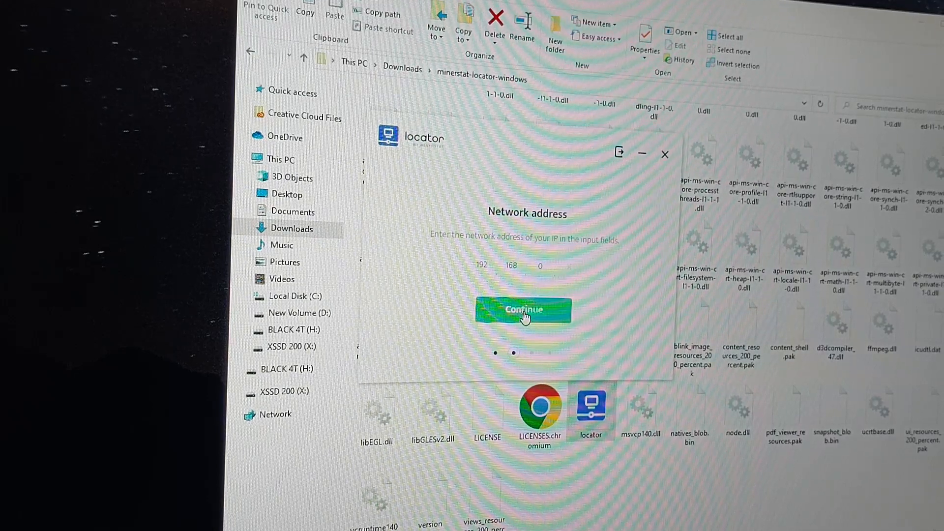
left_click(525, 310)
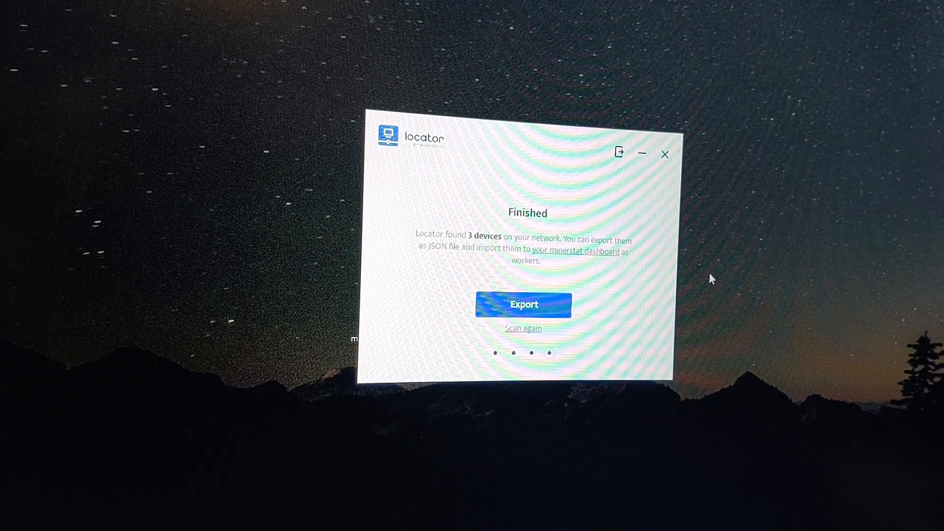
mouse_move(523, 270)
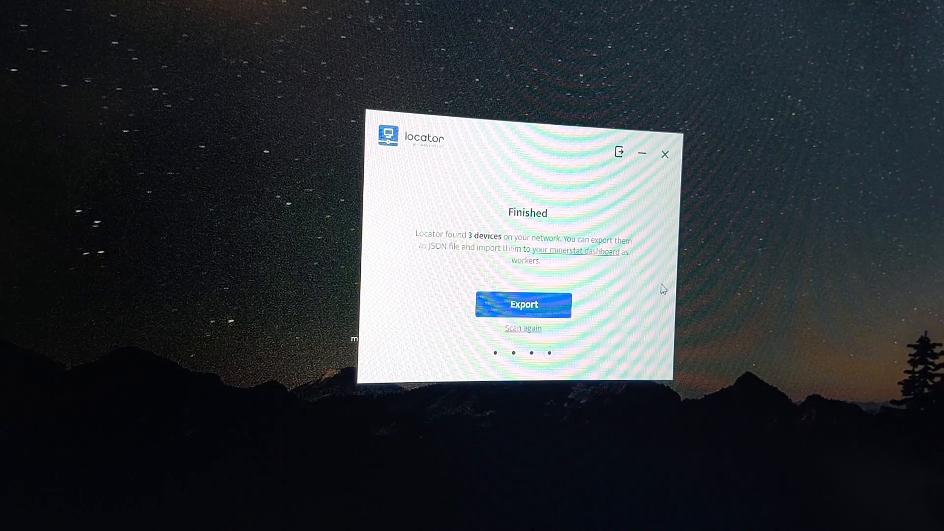
mouse_move(524, 305)
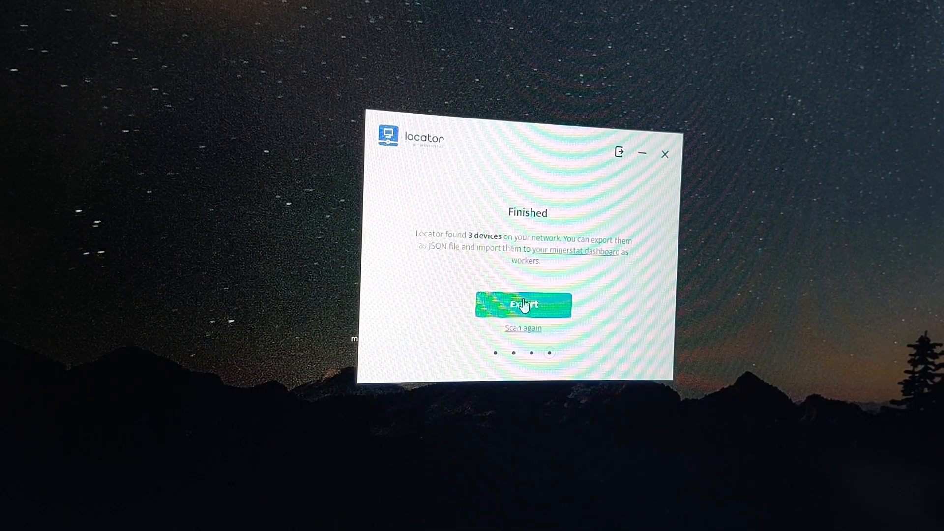
Export the 3 discovered devices to a JSON file
left_click(523, 304)
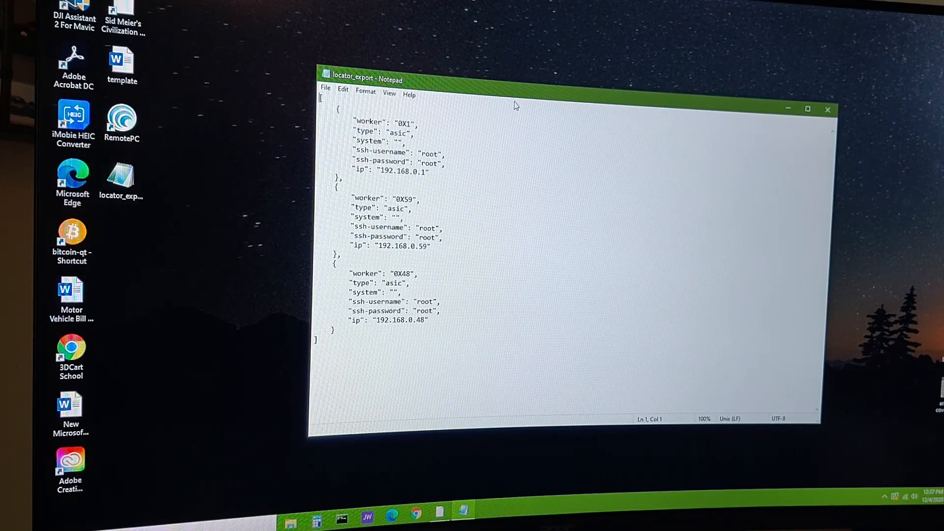
mouse_move(423, 287)
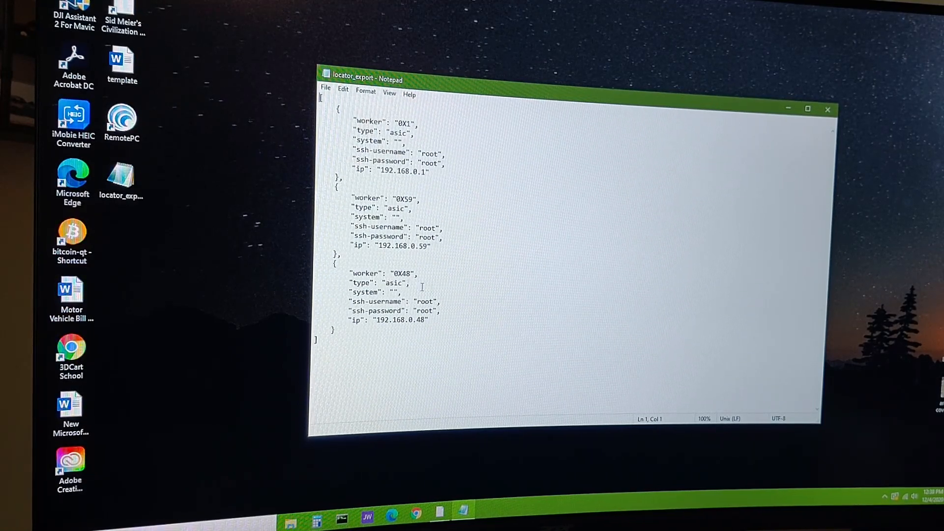
View the locator_export file and bring up the web browser
double_click(421, 320)
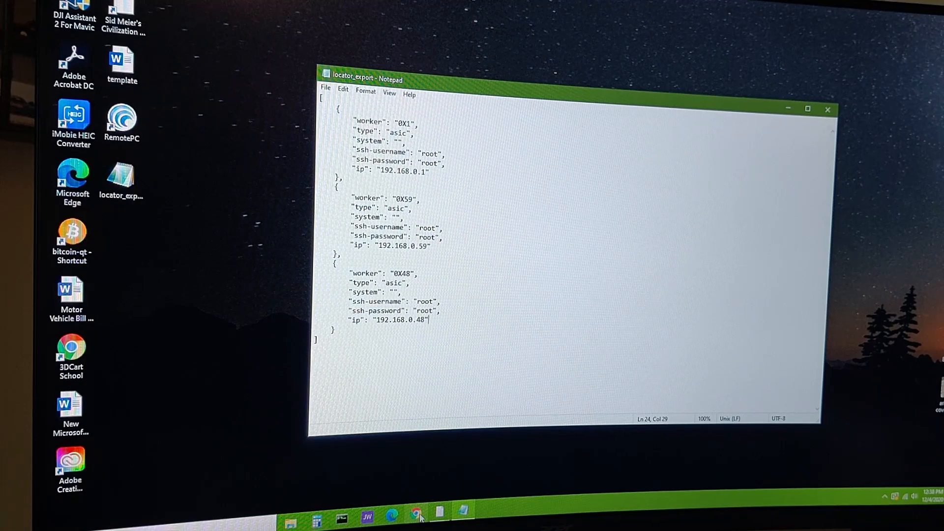
left_click(416, 512)
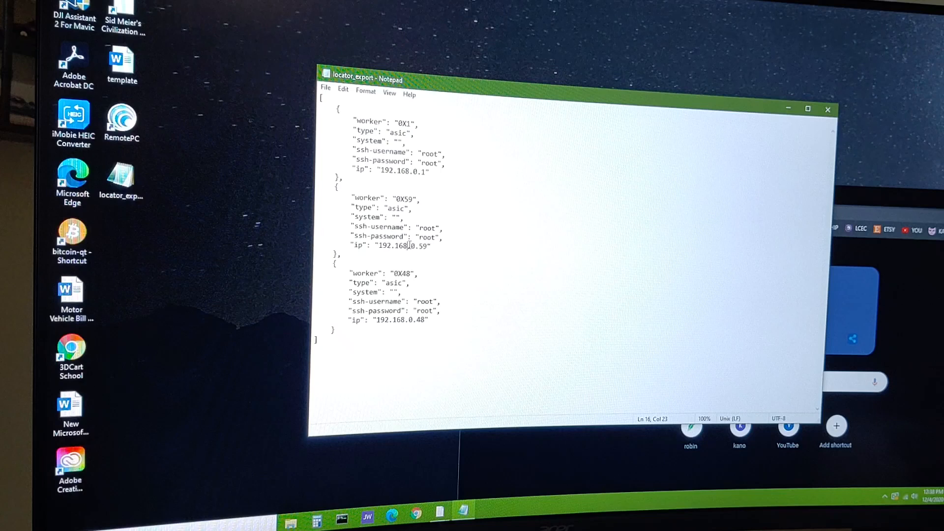
Select and copy the miner's IP address 192.168.0.59 from the export
double_click(383, 246)
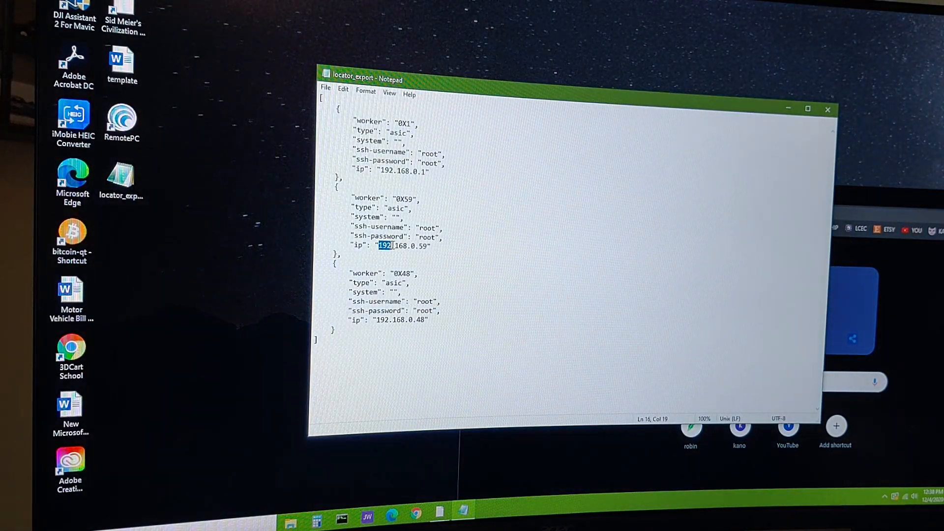
left_click_drag(378, 246, 429, 246)
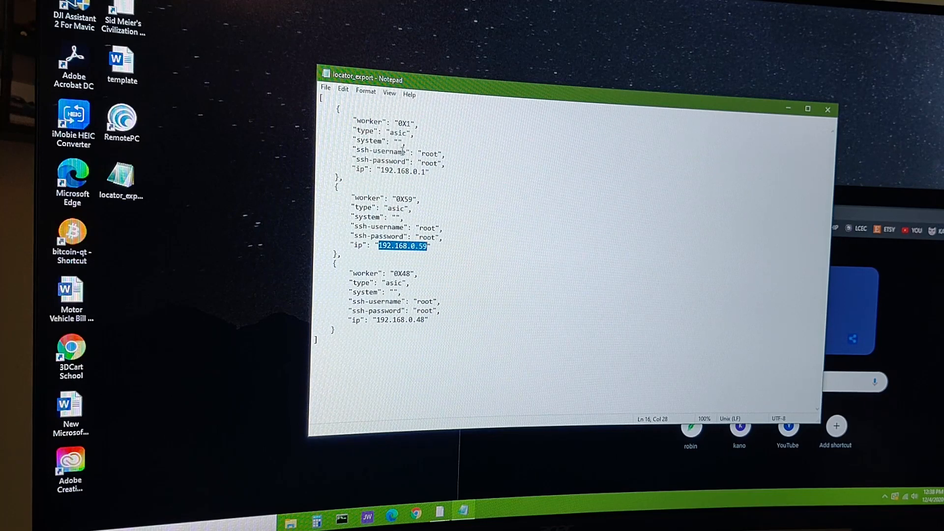
right_click(401, 246)
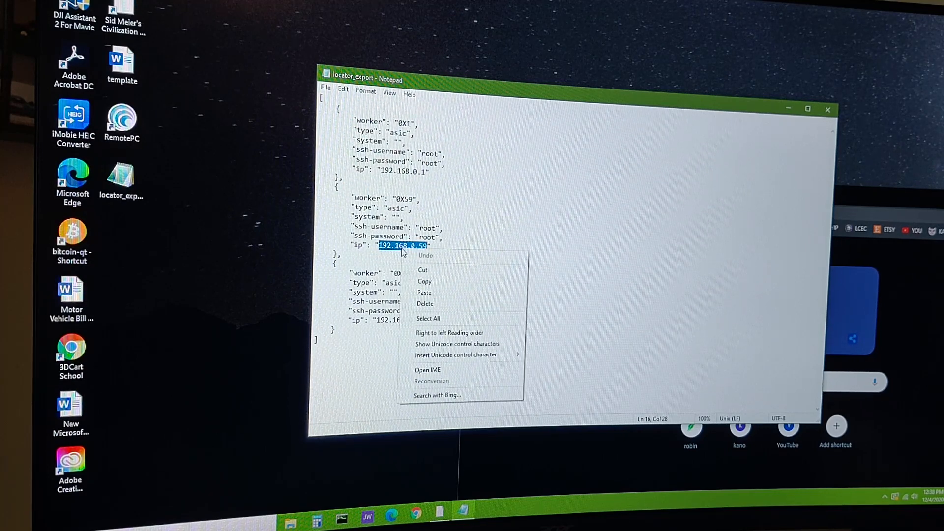
mouse_move(424, 281)
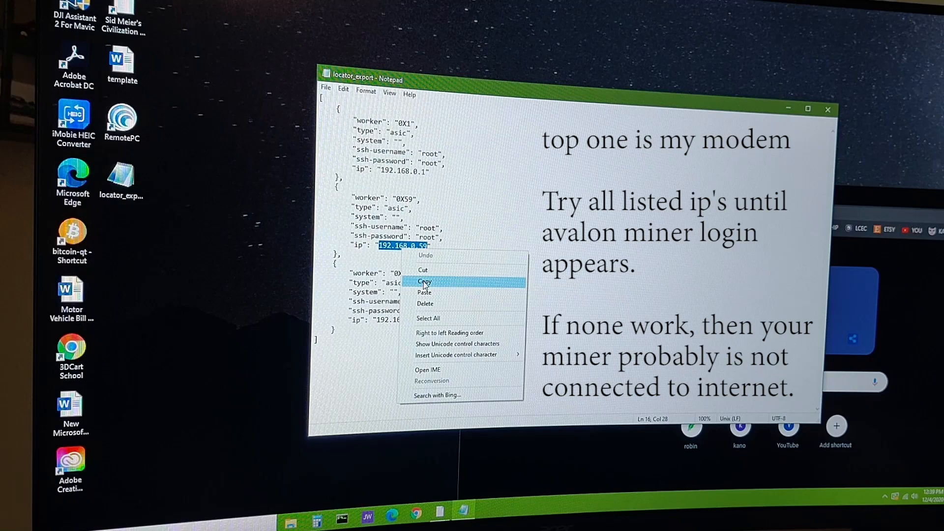
left_click(424, 281)
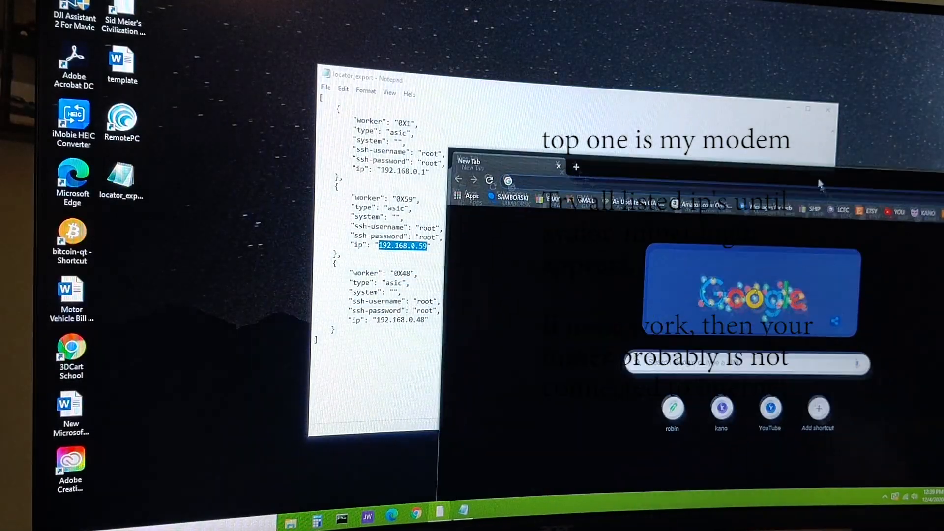
Load the miner's page at 192.168.0.59 and log in to the Avalon Miner interface
right_click(533, 182)
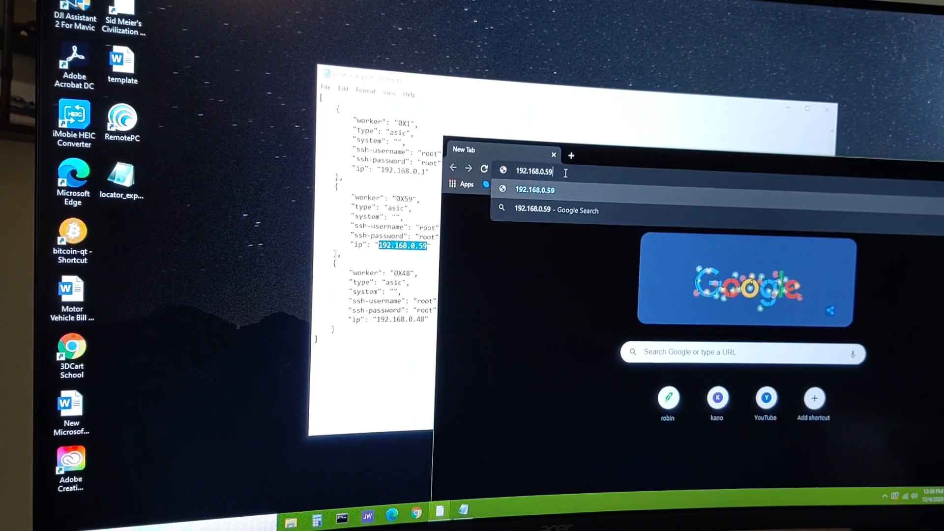
key("Enter")
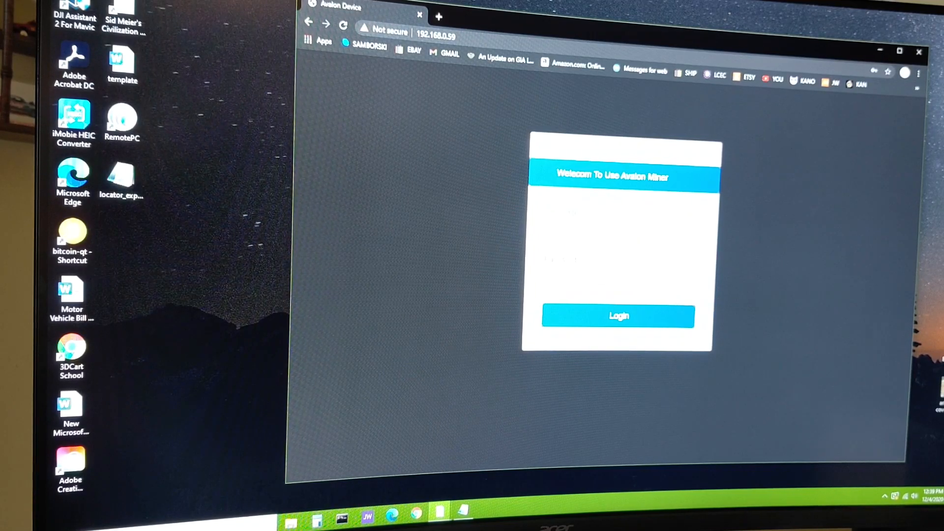
left_click(619, 315)
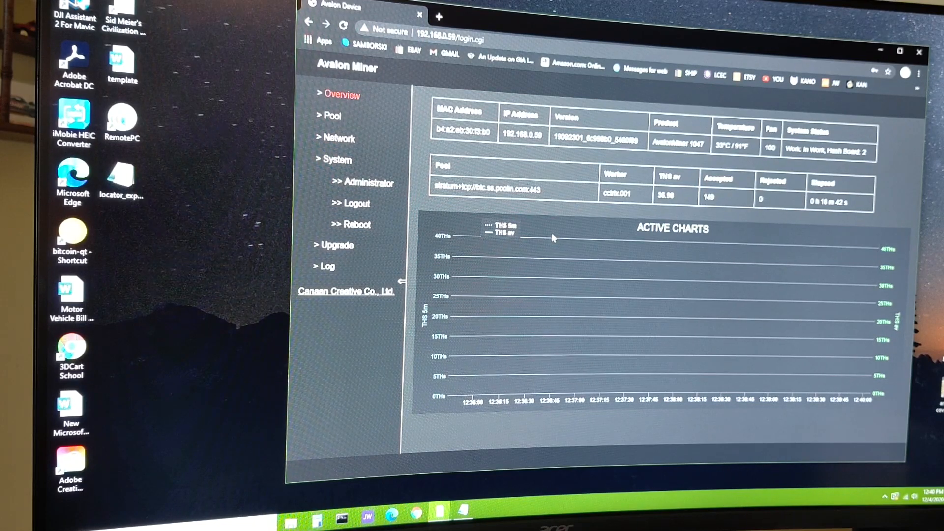
Request the System > Administrator area of the miner
left_click(366, 183)
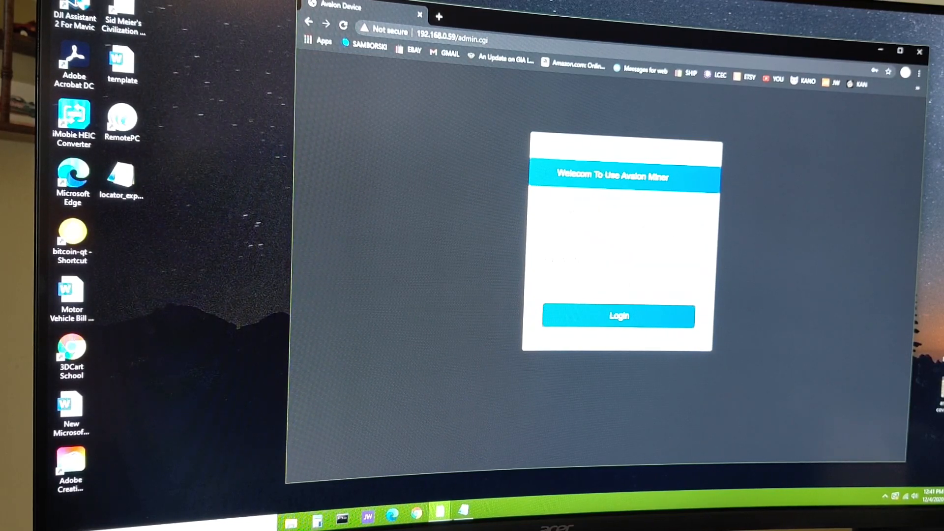
left_click(619, 316)
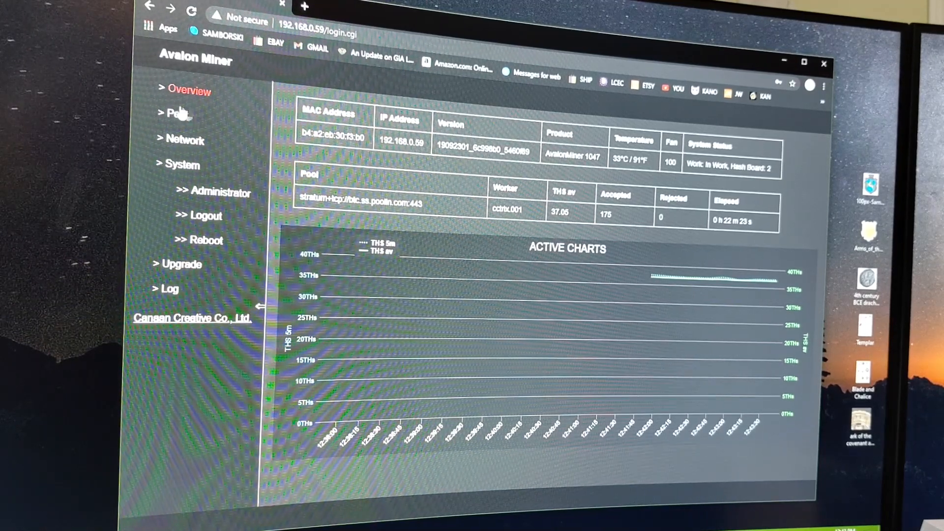
mouse_move(172, 153)
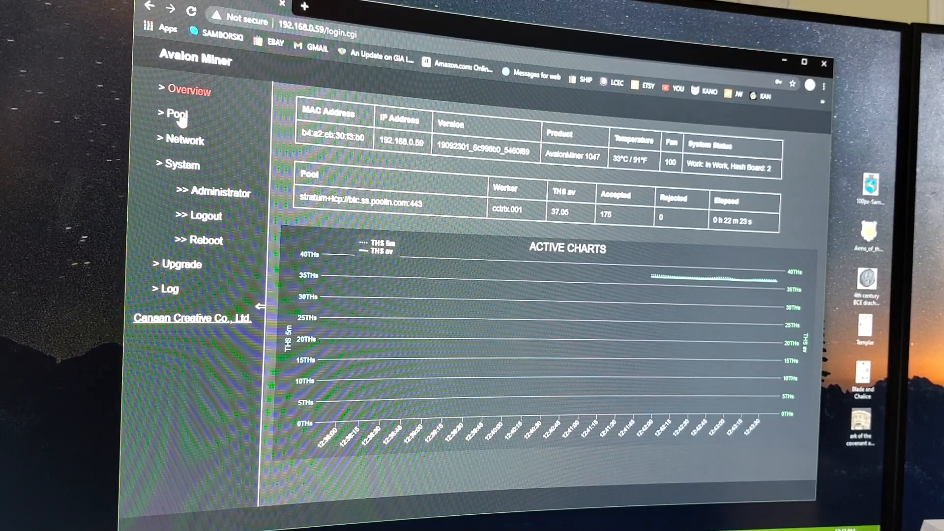
Go to the miner's Pool settings page
left_click(175, 115)
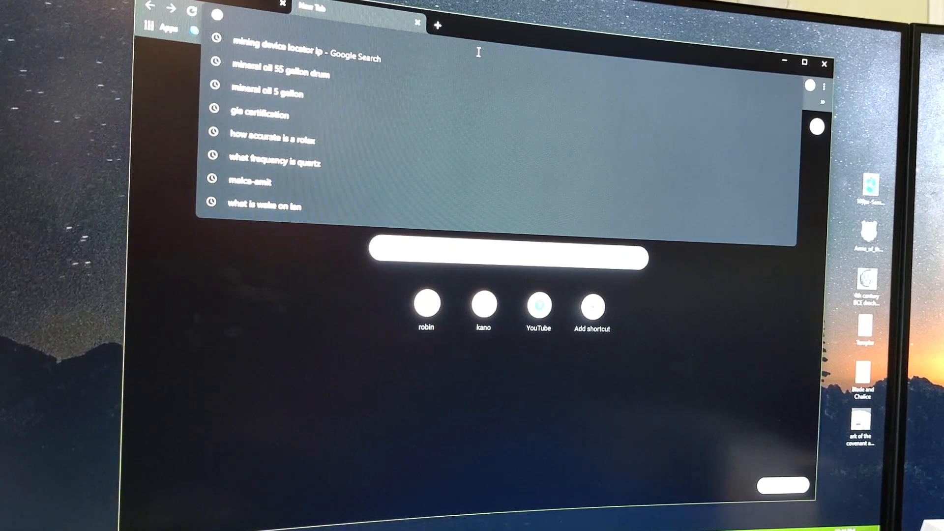
Start entering kano.is in the address bar to reach KanoPool
type("kano.is")
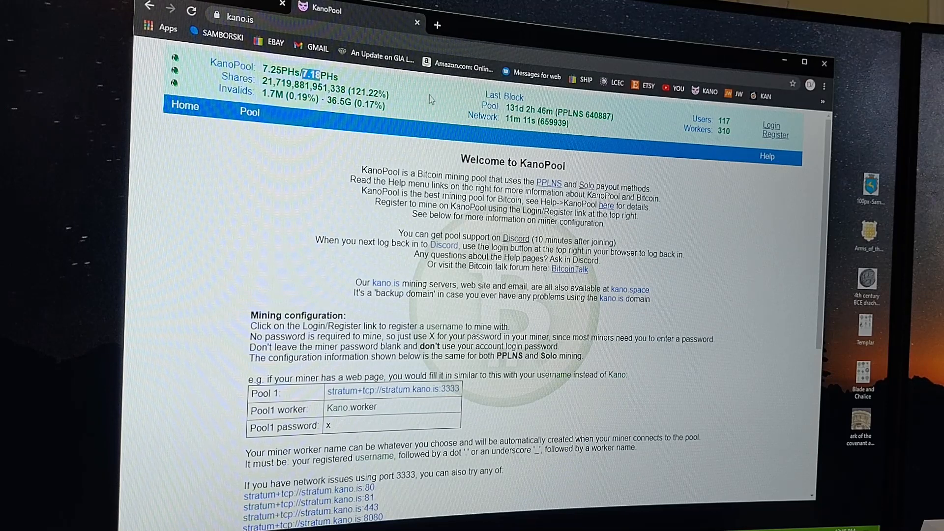
mouse_move(425, 100)
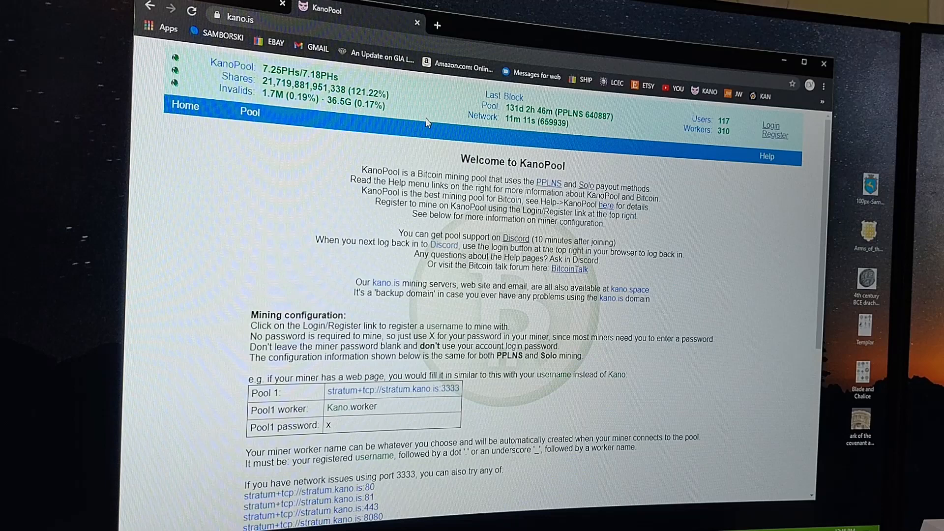
mouse_move(663, 236)
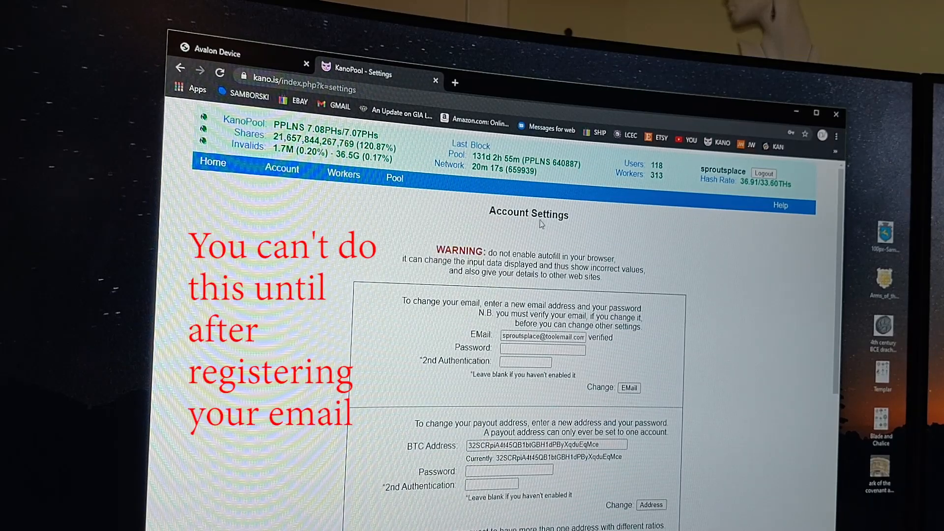
Scroll the KanoPool home page to the mining configuration example with the account's username
scroll("down", 3)
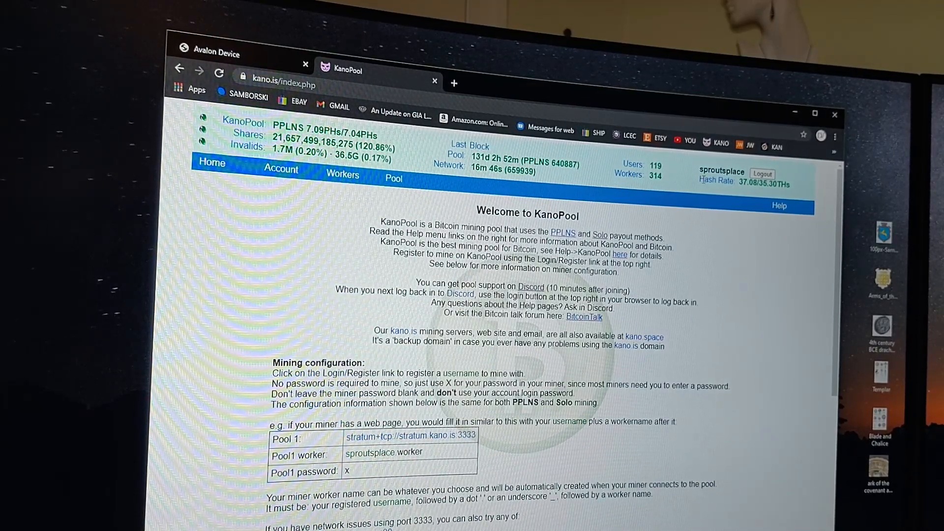
Scroll to the New York server stratum+tcp://nya.kano.is:3333 and reach the miner's Pool Configure page
scroll("down", 3)
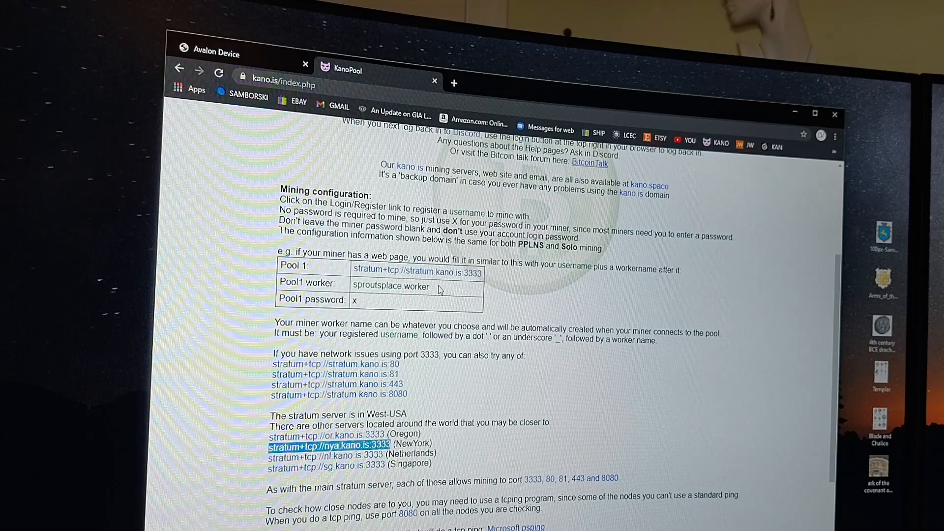
scroll("down", 3)
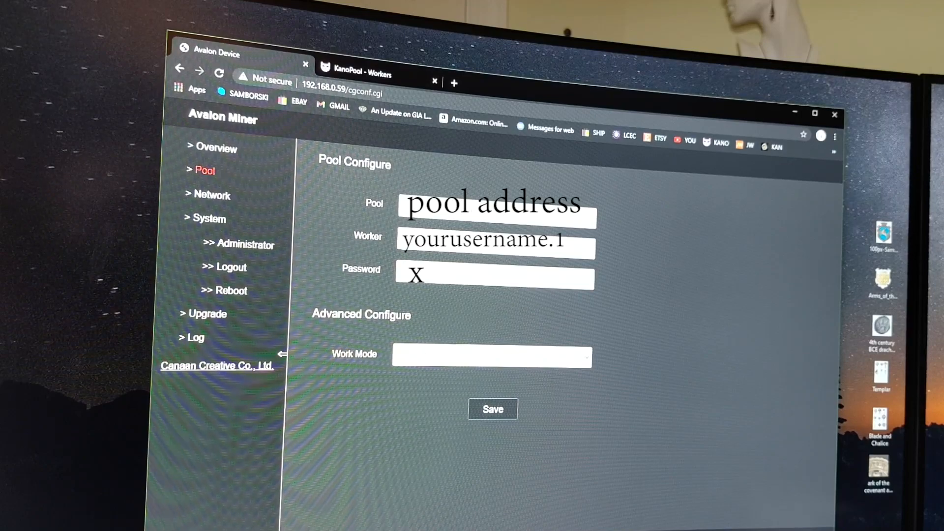
Enter the nya.kano.is:3333 pool, worker and password on Pool Configure and save them
left_click(363, 72)
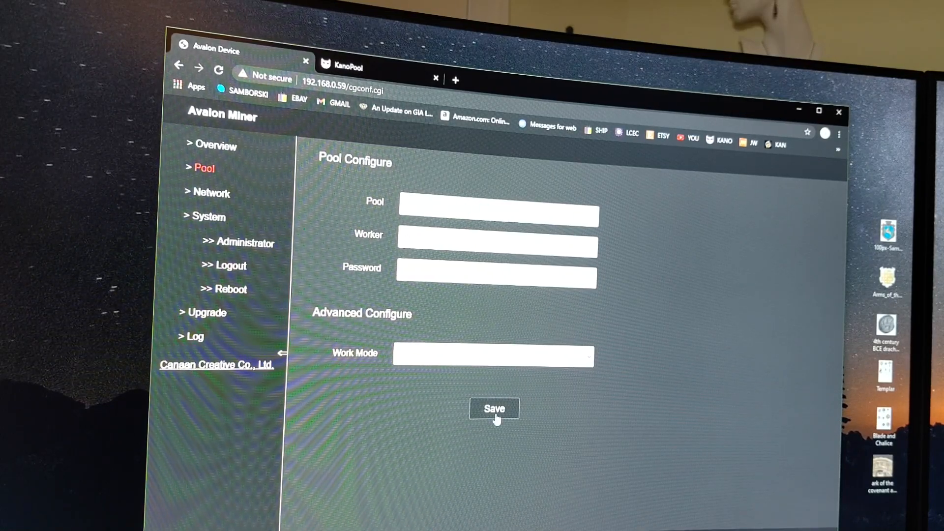
left_click(494, 409)
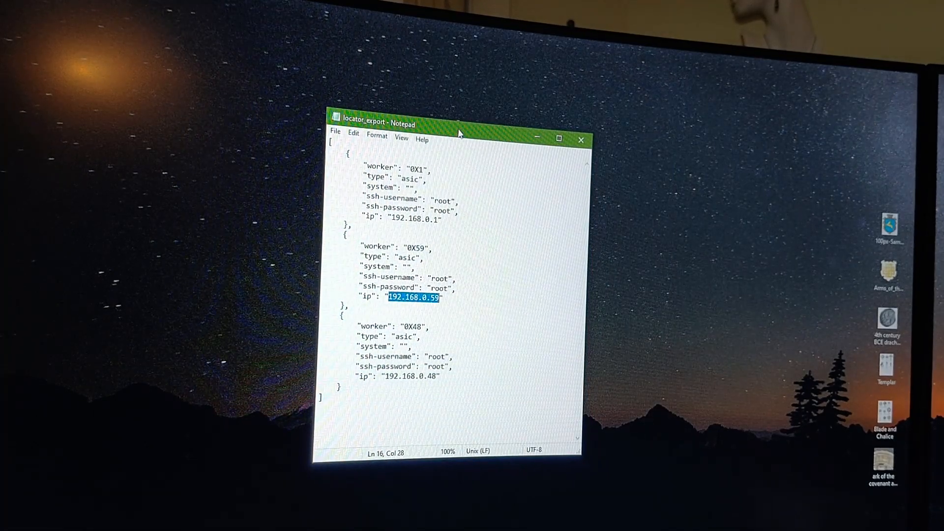
Select worker 0X59's IP address 192.168.0.59 in the locator export
left_click_drag(459, 123, 490, 132)
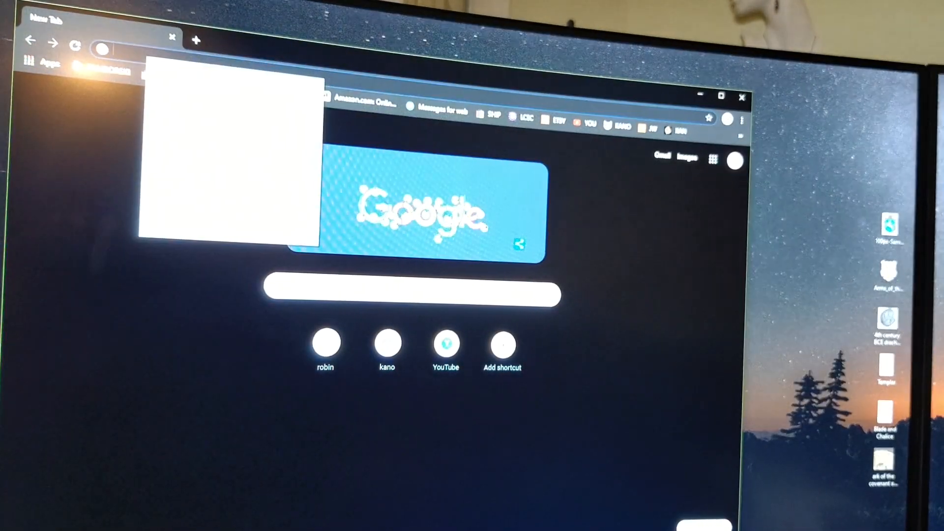
Navigate a new Chrome tab to the Avalon Device login at 192.168.0.59
type("192.168.0.59")
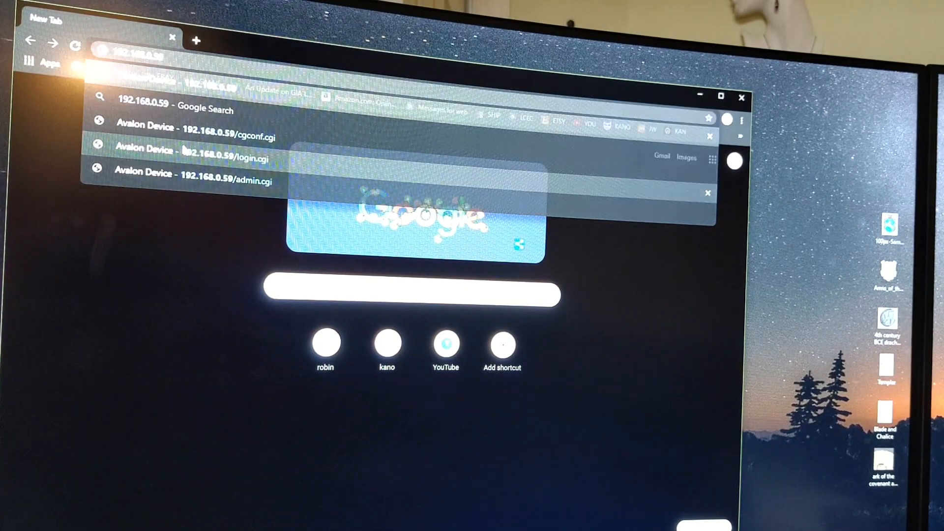
left_click(184, 152)
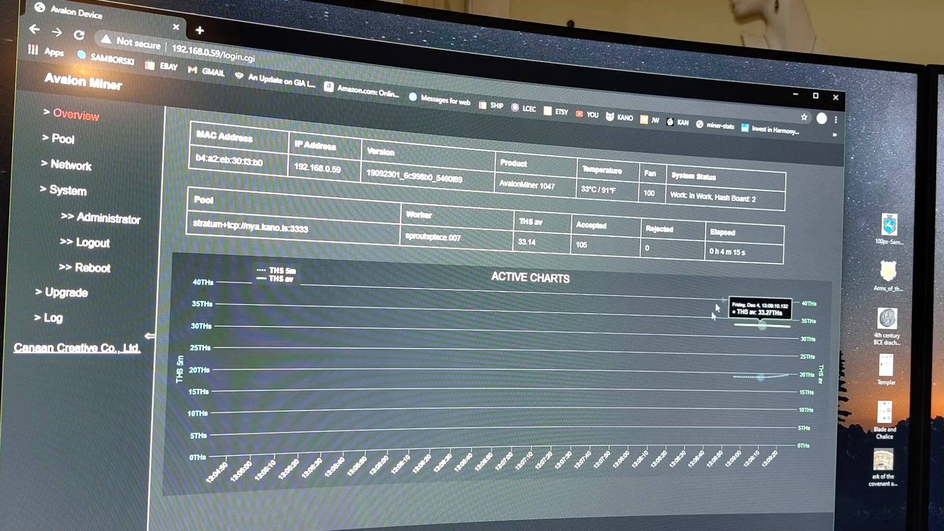
mouse_move(795, 420)
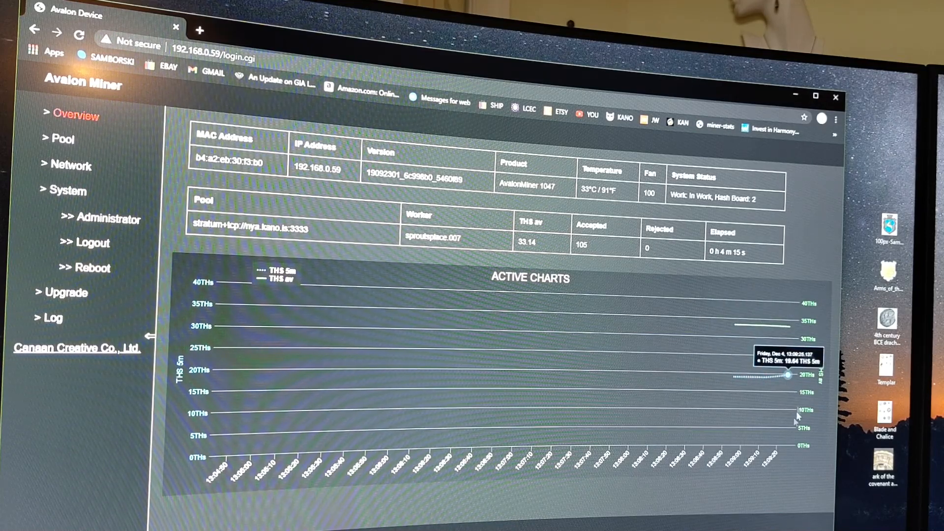